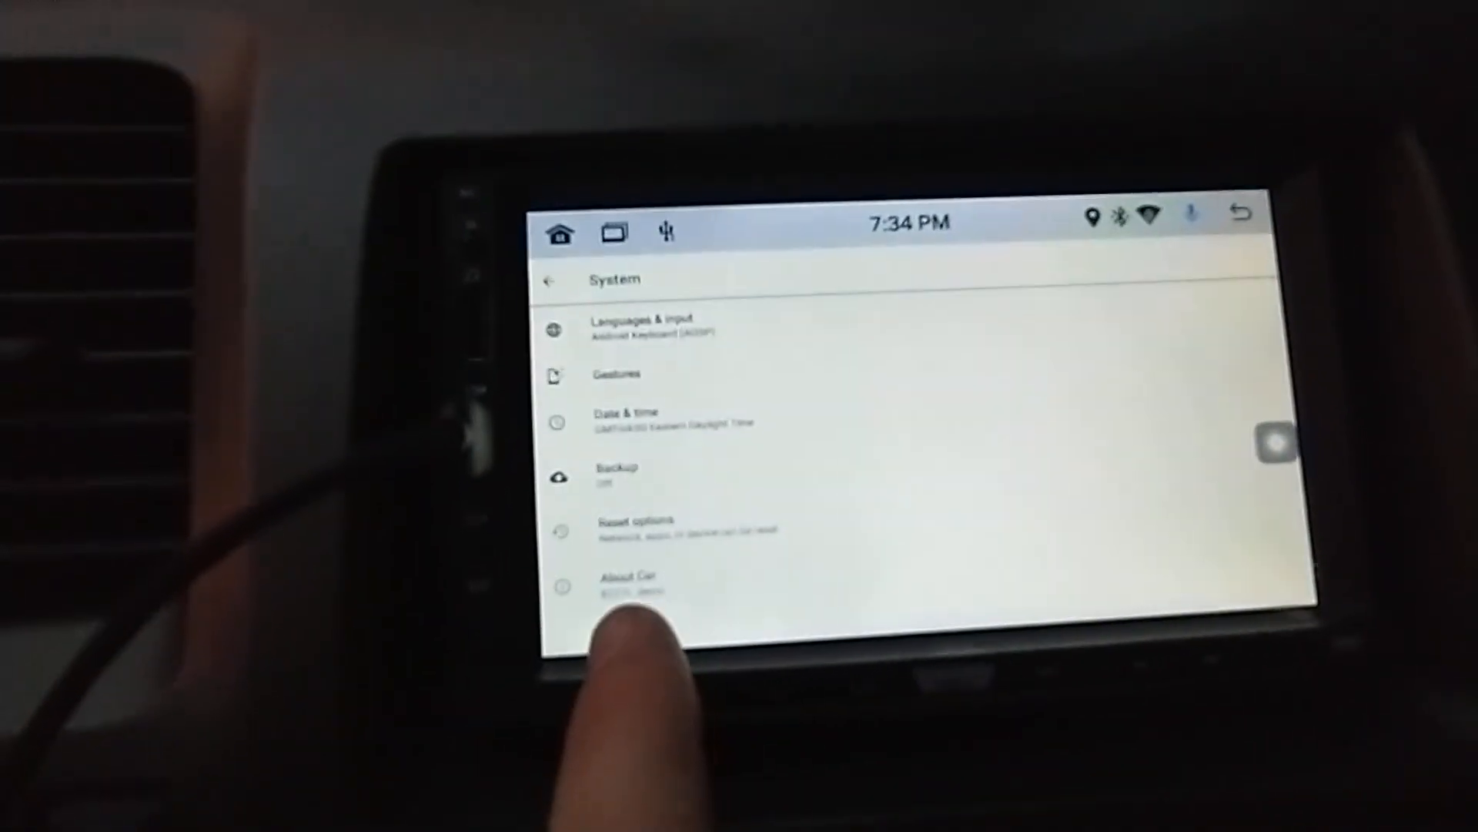
Step: Open About Car under System to see the model, Android version and security patch
left_click(627, 580)
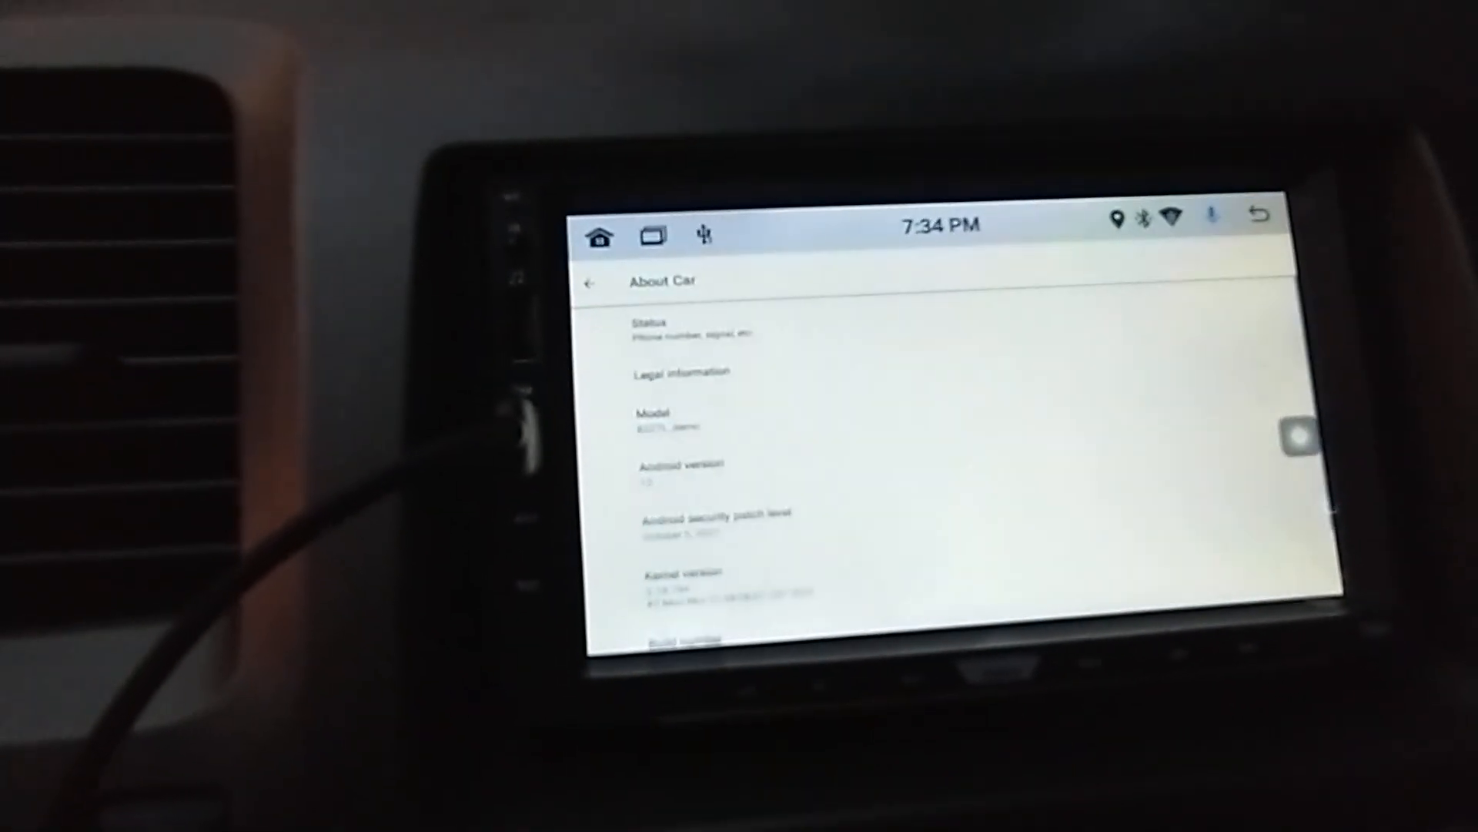